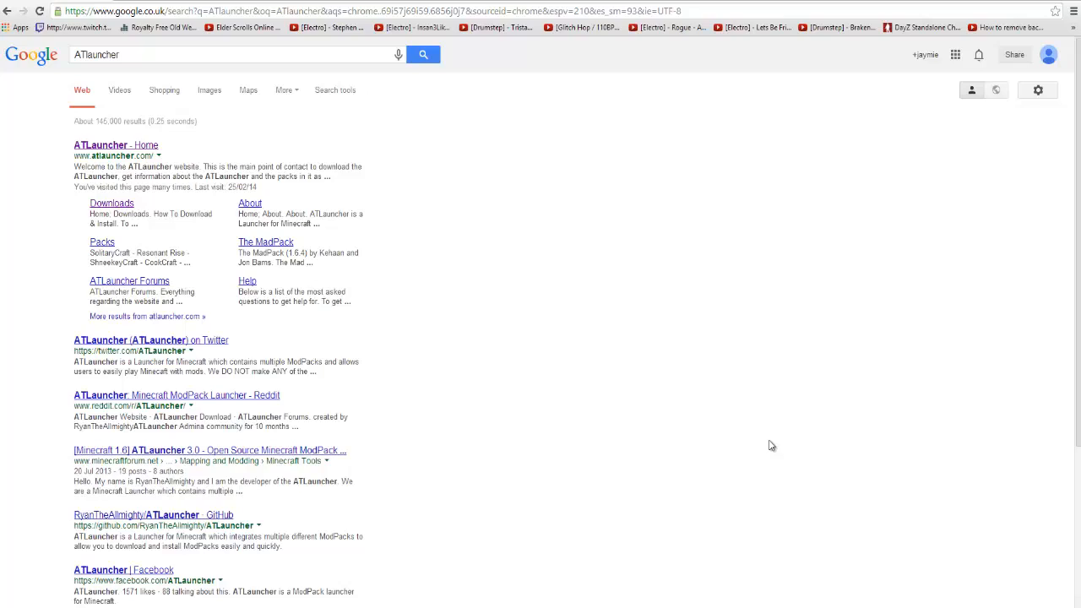
mouse_move(246, 256)
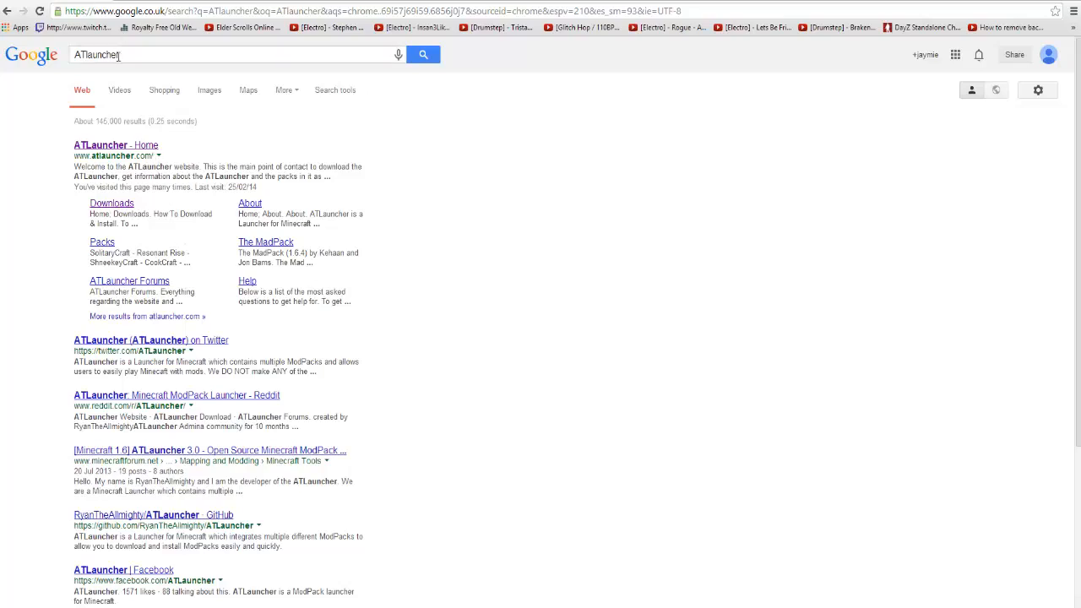
mouse_move(310, 147)
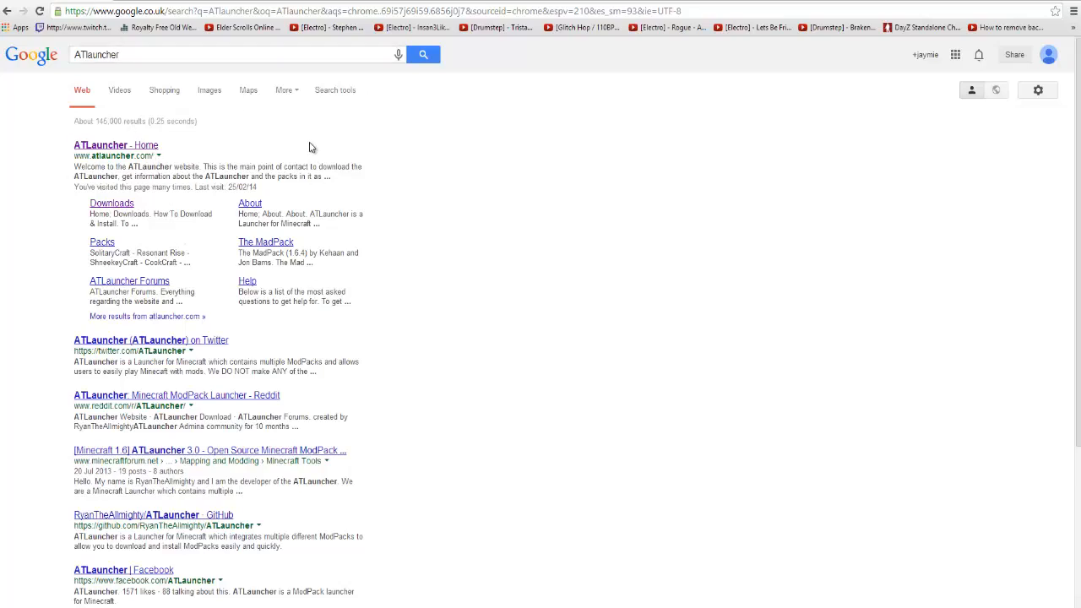
Step: Go to atlauncher.com via the 'ATLauncher - Home' Google result
left_click(115, 145)
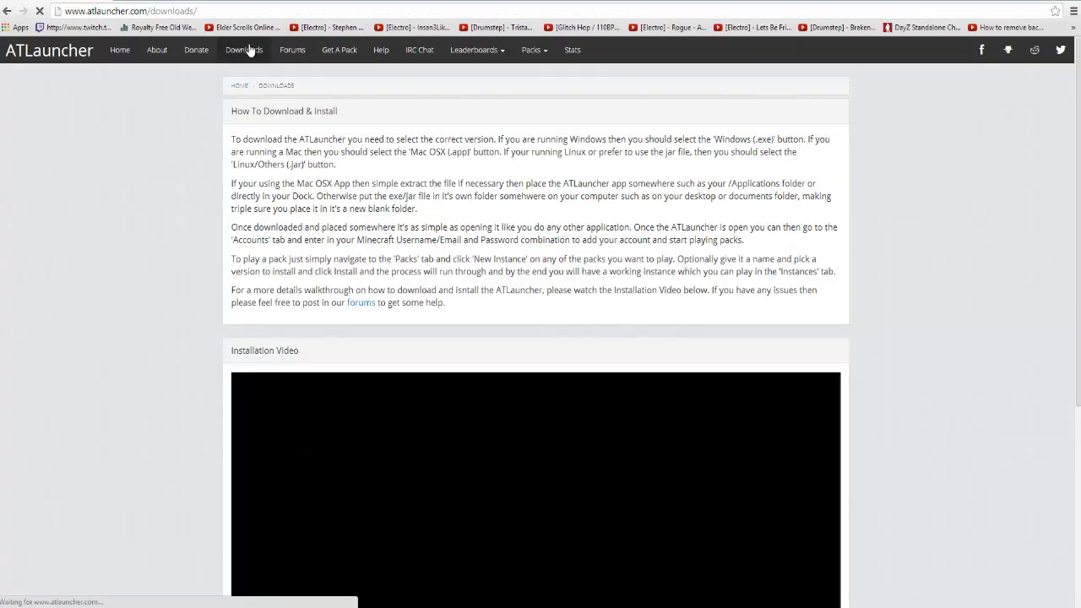
Step: Download the Windows (.exe) build of ATLauncher from the Downloads page
scroll("down", 3)
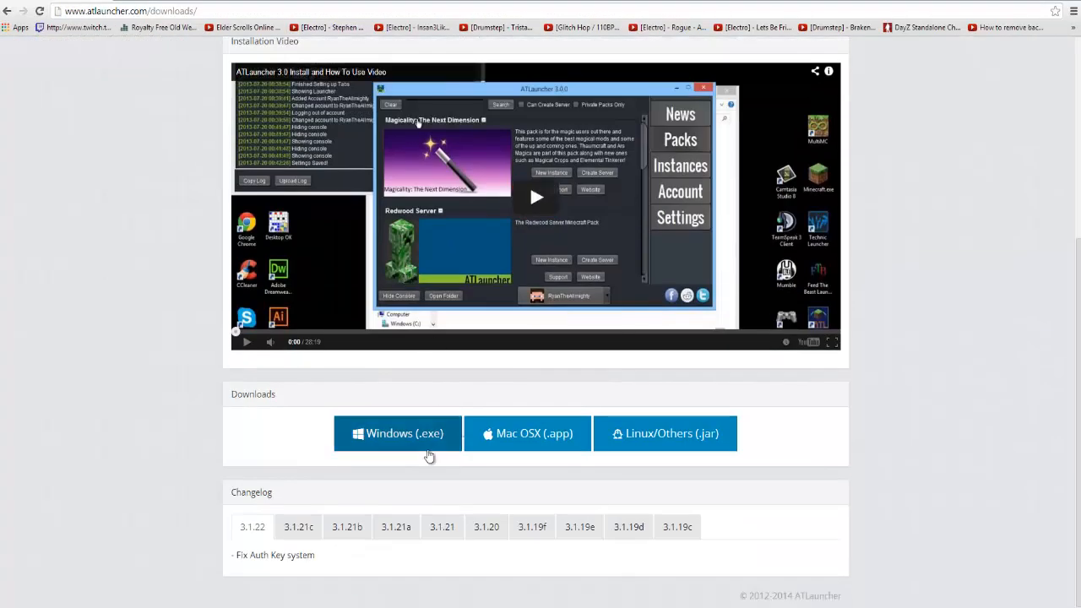
left_click(397, 432)
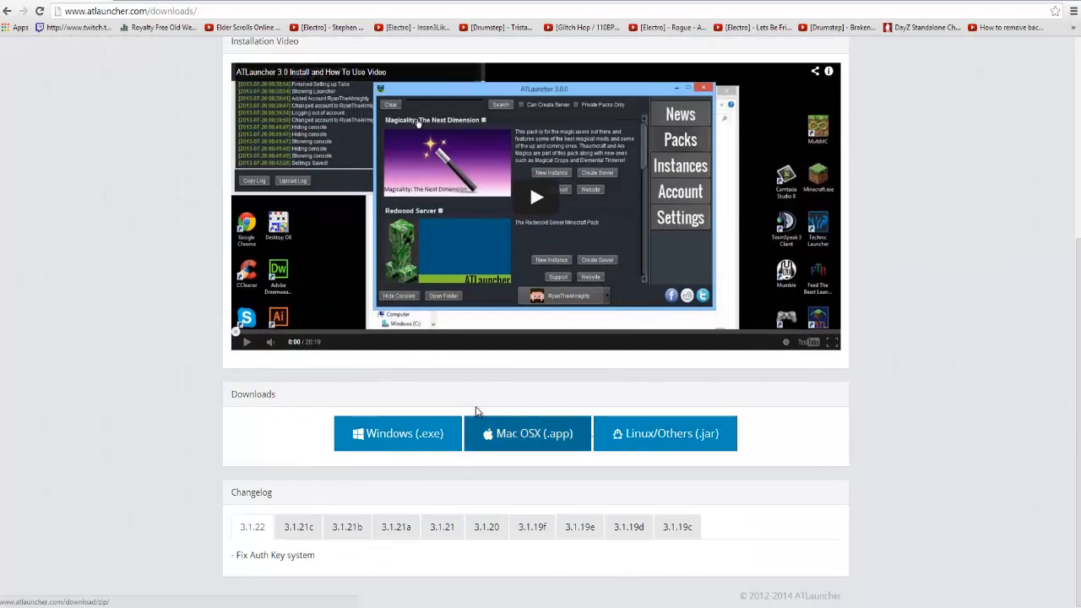
left_click(397, 433)
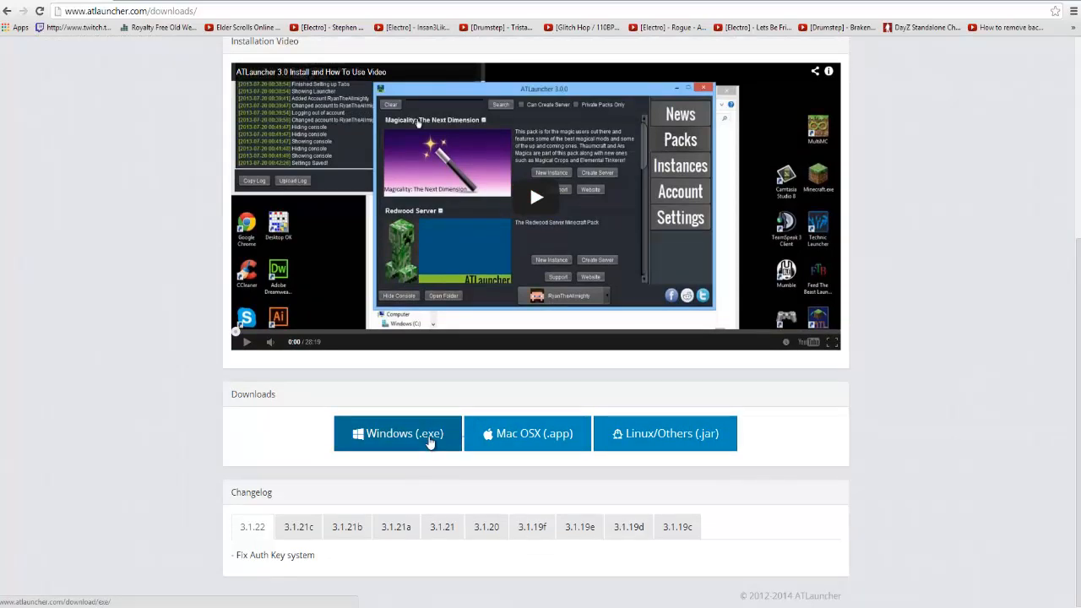
left_click(397, 433)
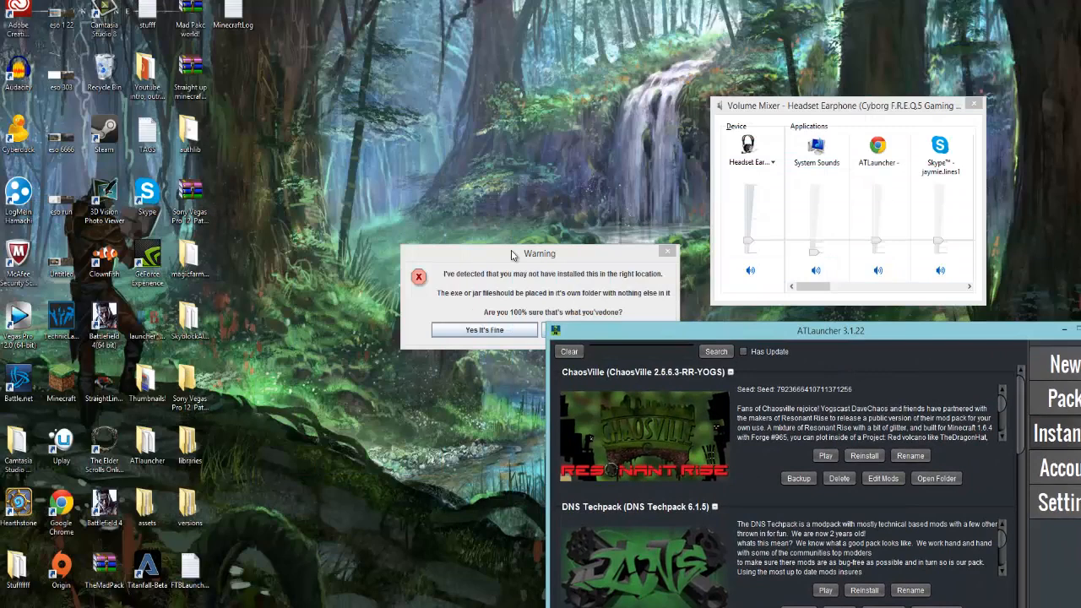
Step: Dismiss ATLauncher's wrong-install-location warning dialog
left_click_drag(539, 253, 397, 308)
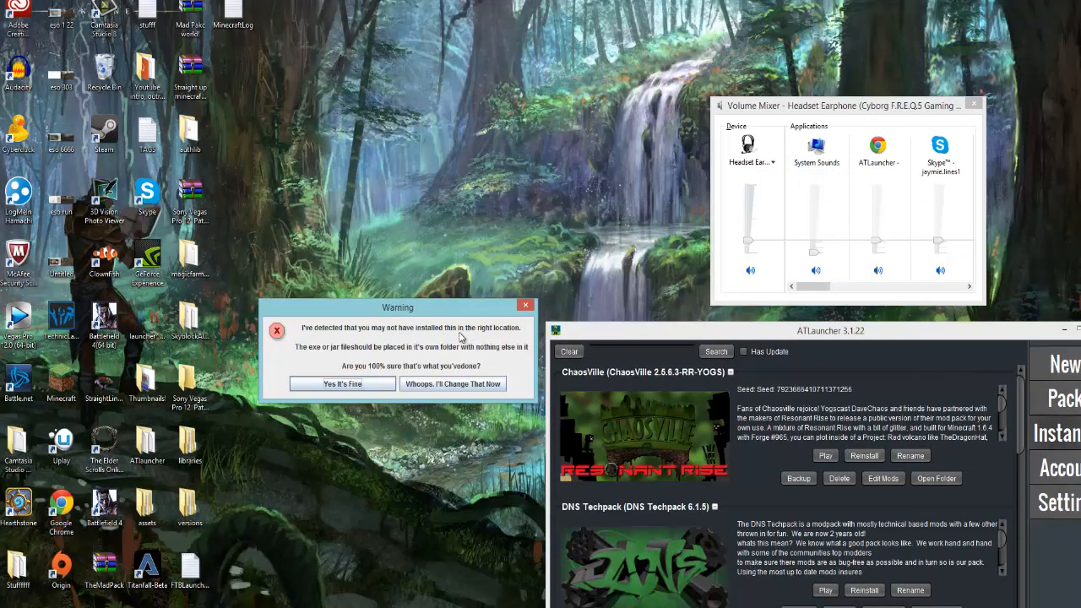
mouse_move(209, 161)
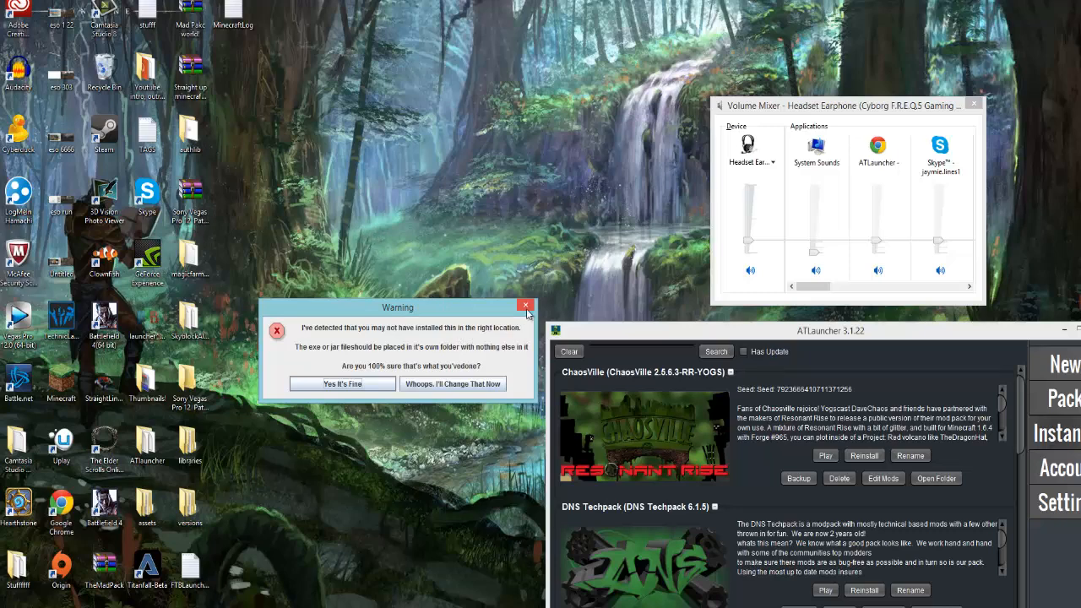
left_click(526, 304)
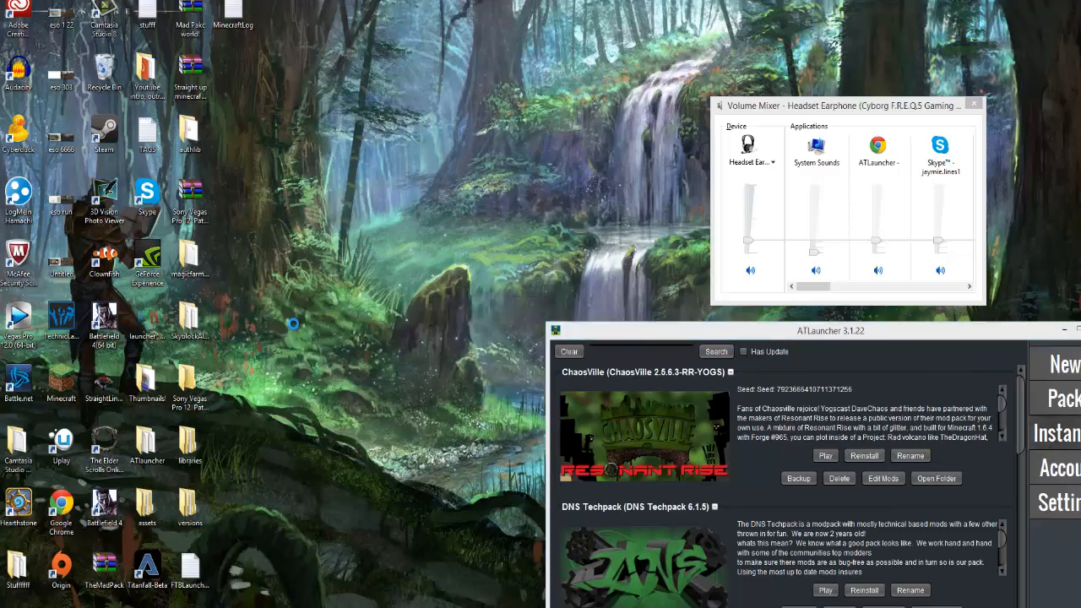
Step: Create a new desktop folder named ATLauncher and enter it
right_click(294, 324)
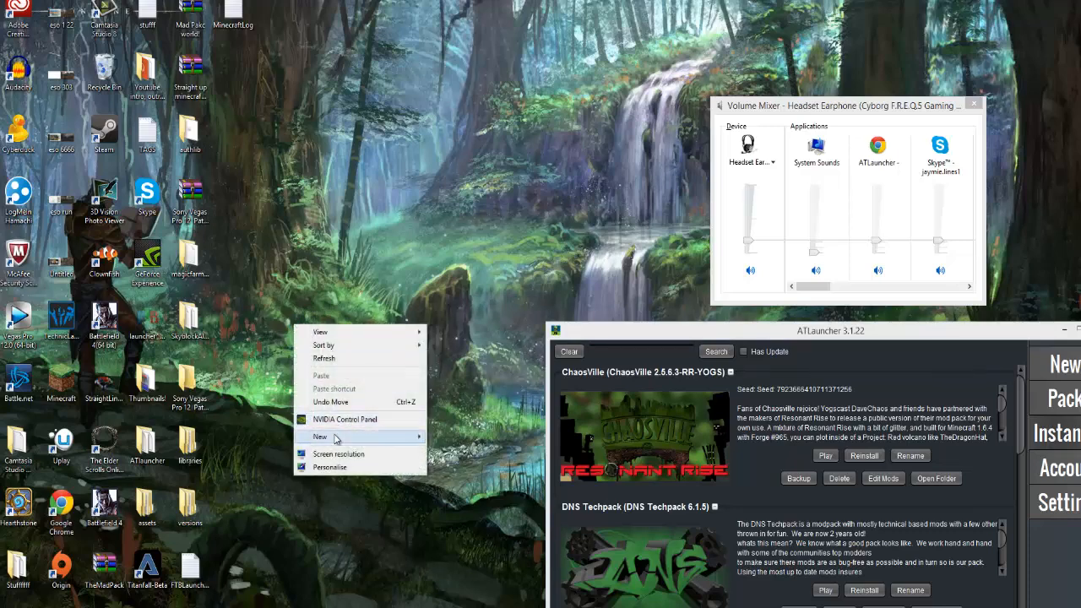
left_click(321, 436)
type("ATlauncher")
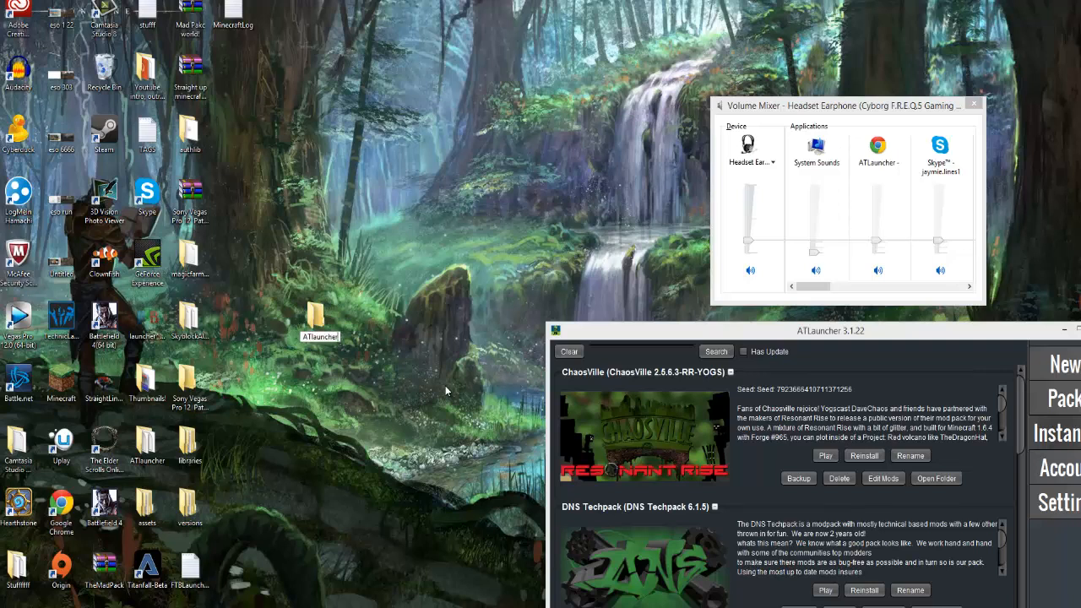
mouse_move(273, 371)
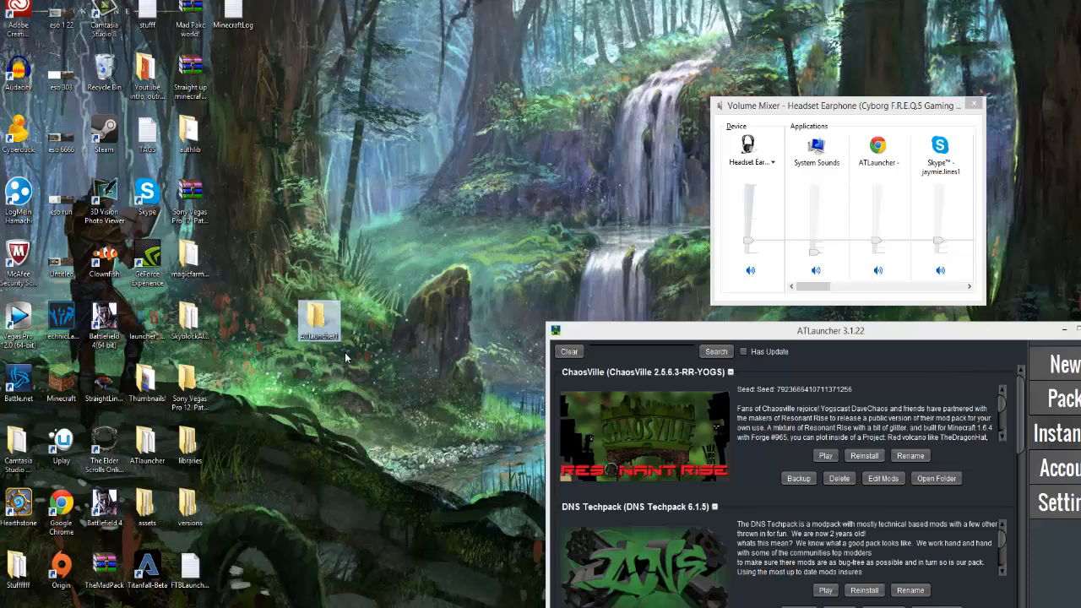
double_click(318, 319)
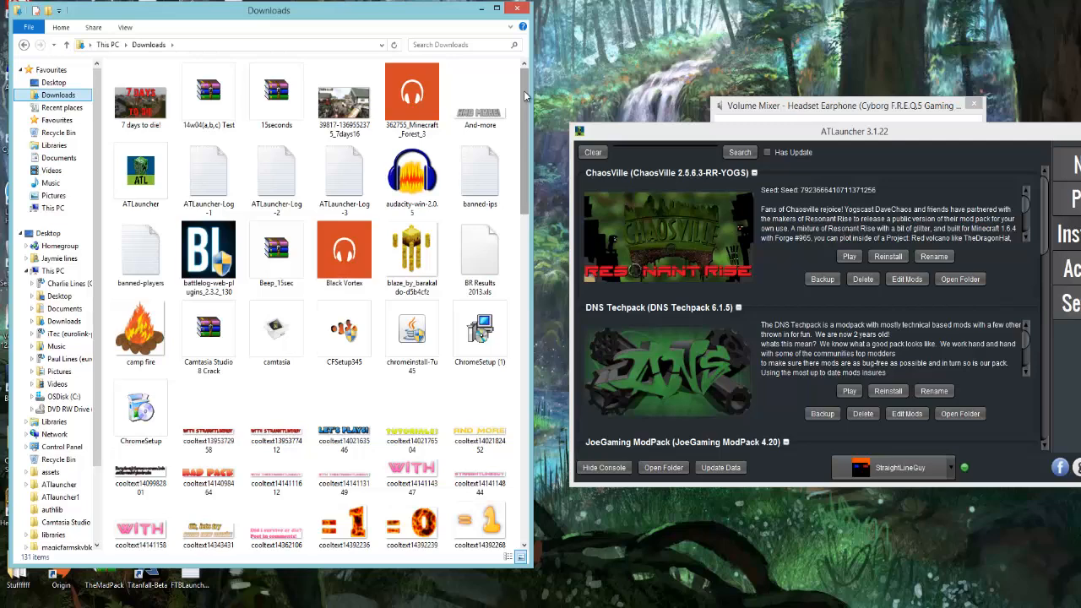
scroll("down", 3)
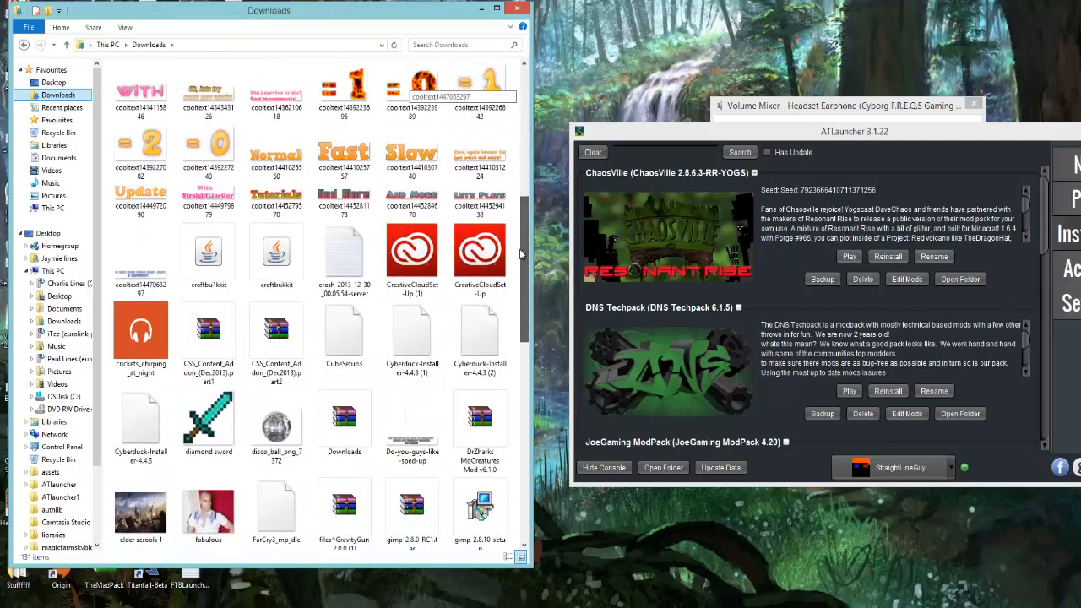
scroll("down", 3)
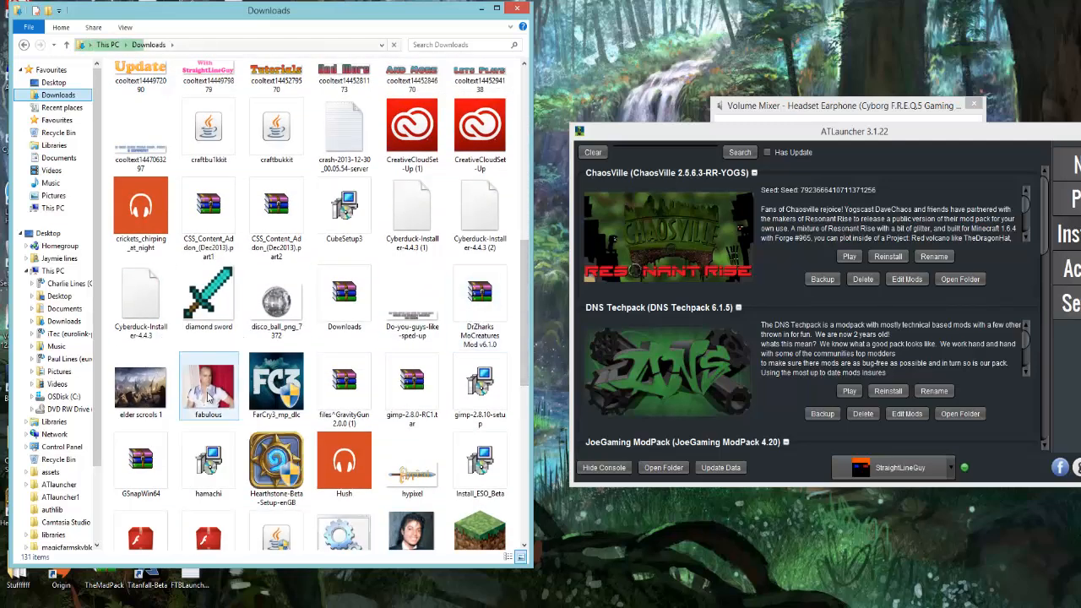
mouse_move(209, 385)
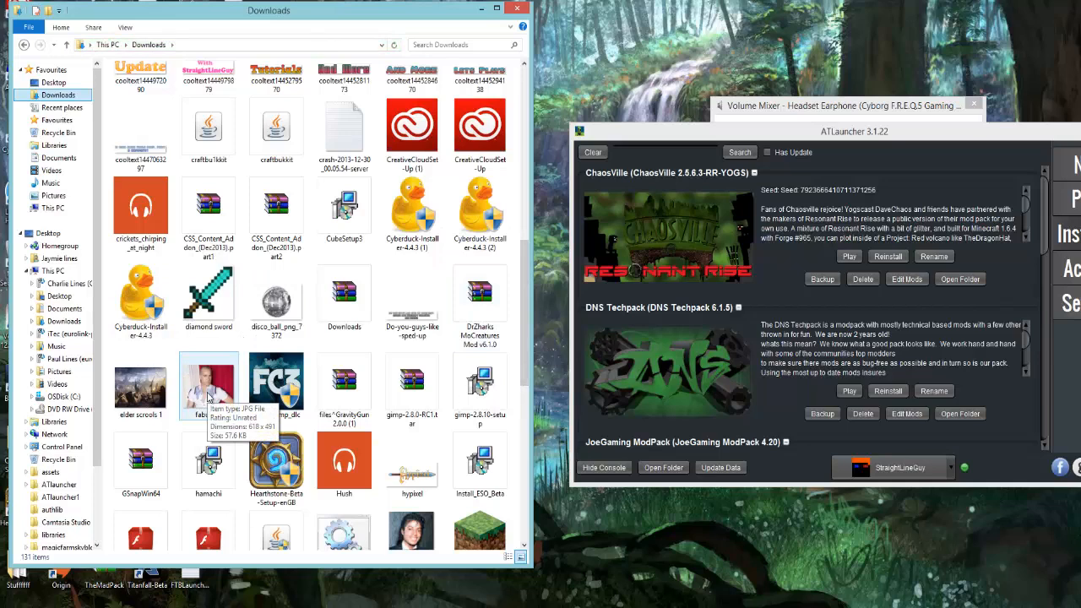
mouse_move(527, 294)
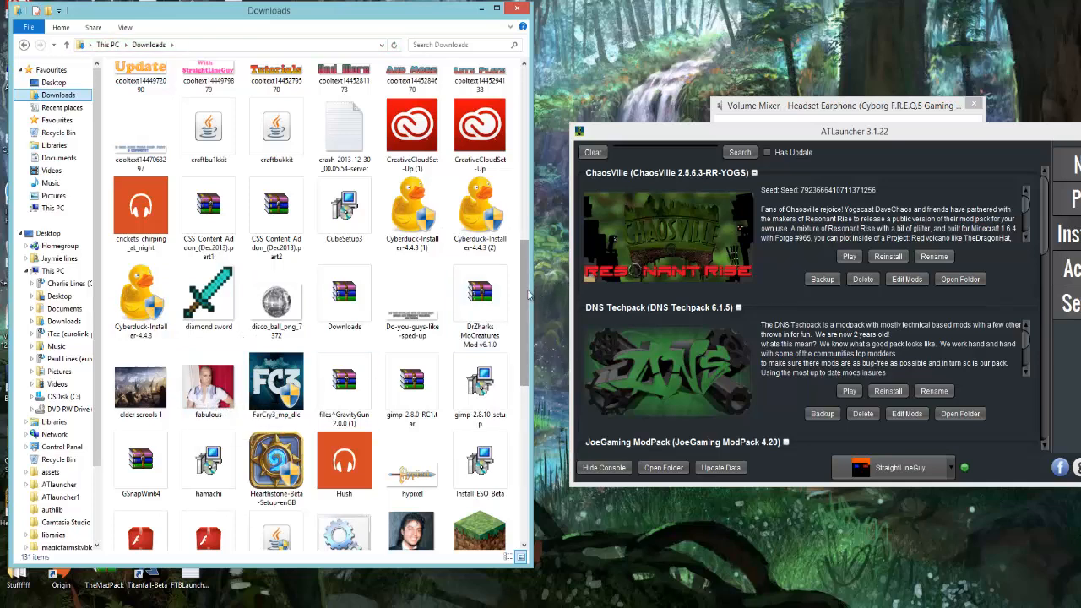
scroll("down", 3)
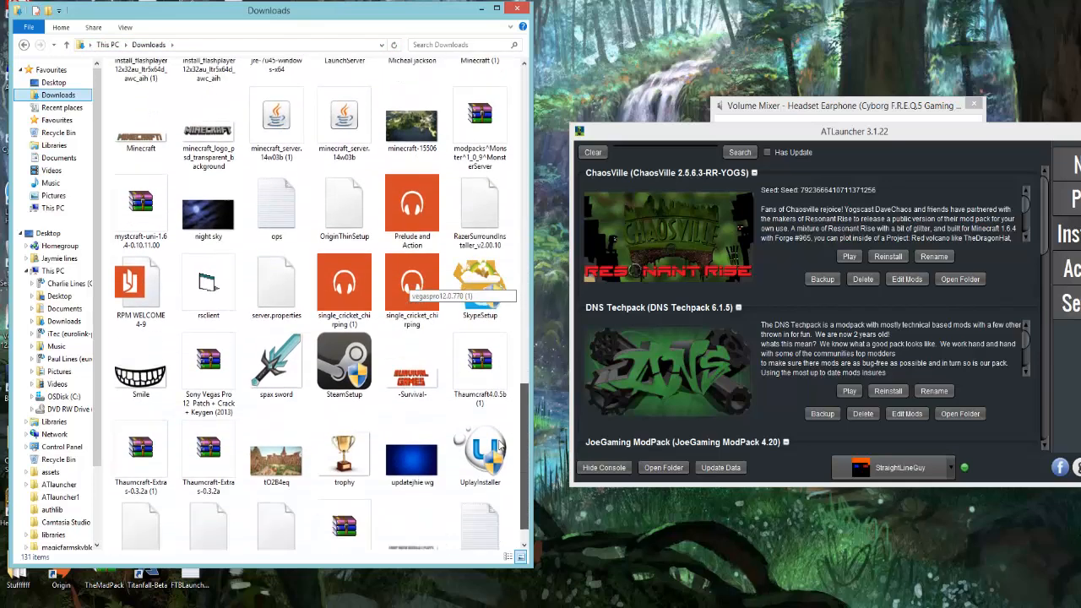
scroll("down", 3)
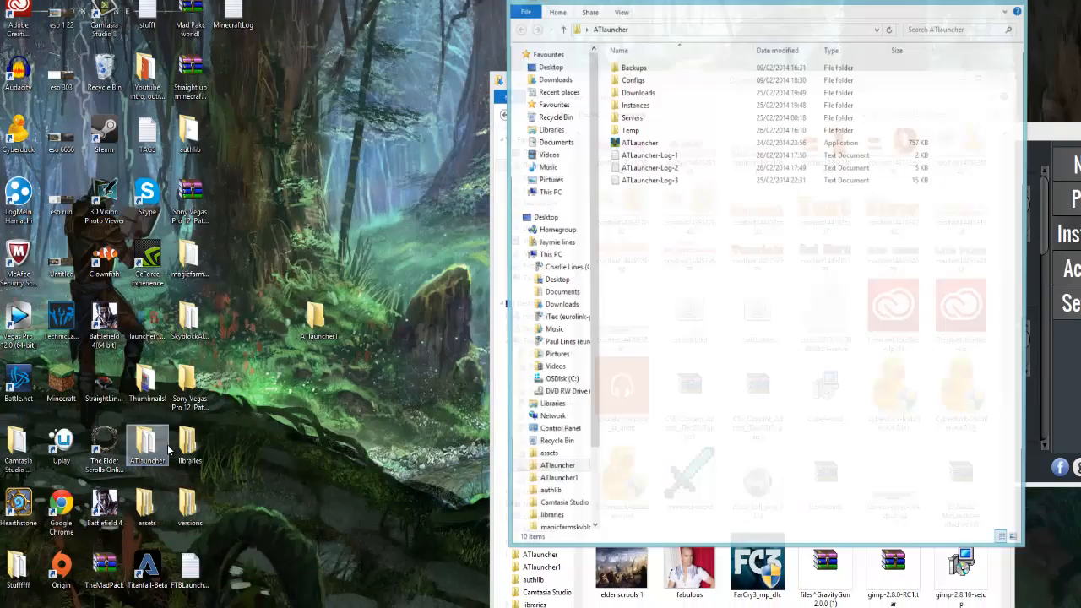
Step: Close the ATLauncher folder window and view the empty ATLauncher1 desktop folder instead
left_click(639, 142)
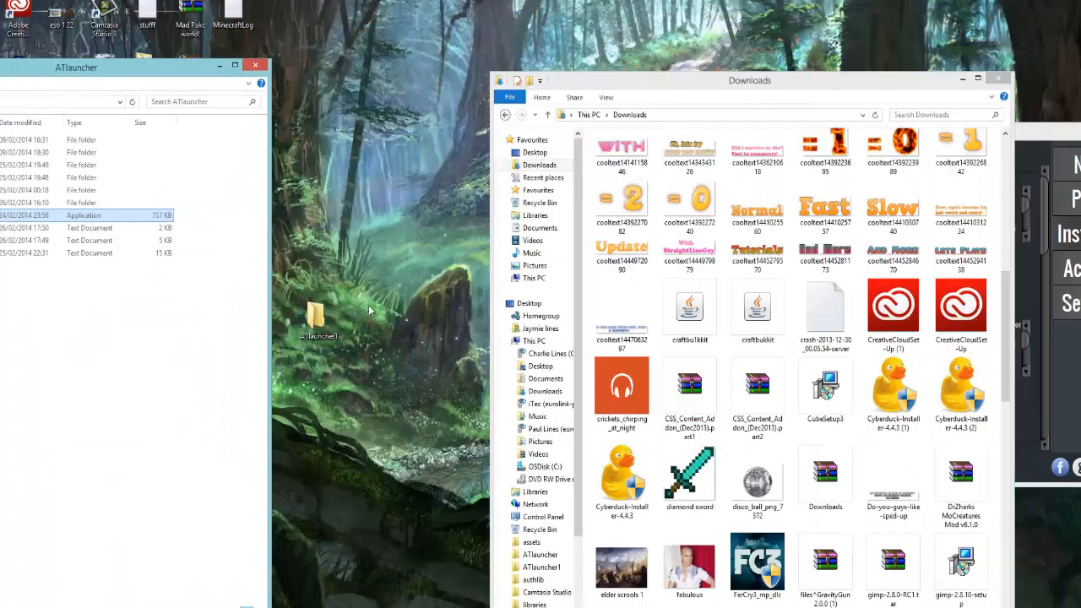
left_click(255, 64)
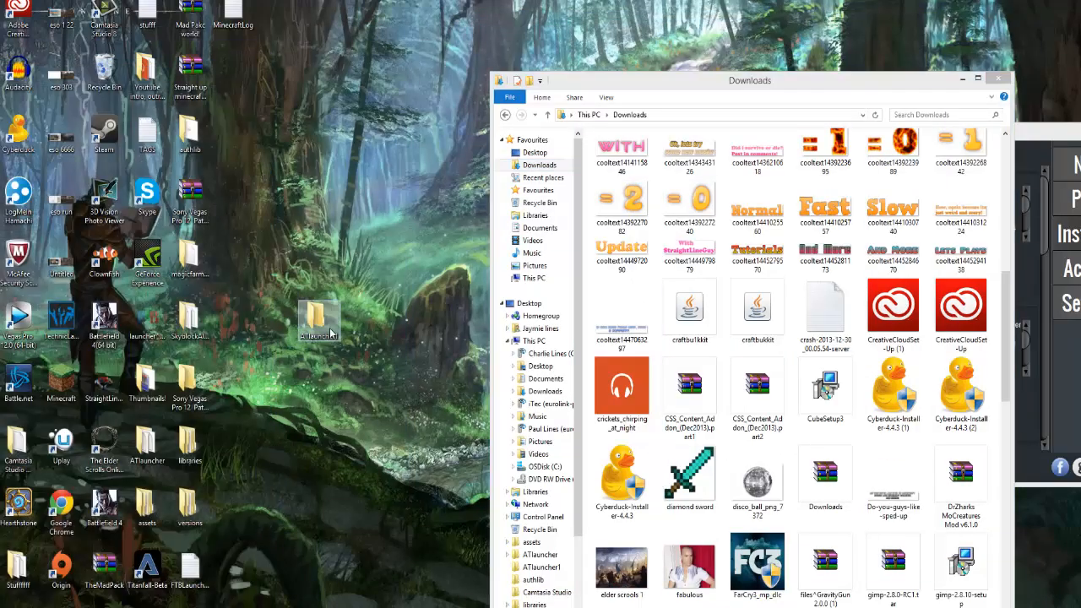
double_click(318, 319)
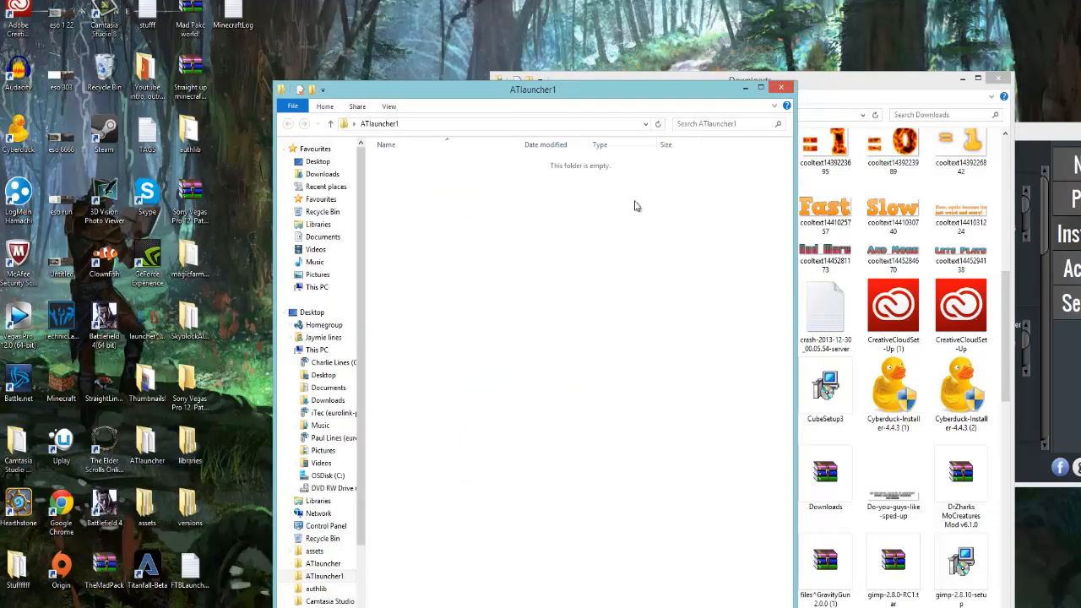
mouse_move(496, 245)
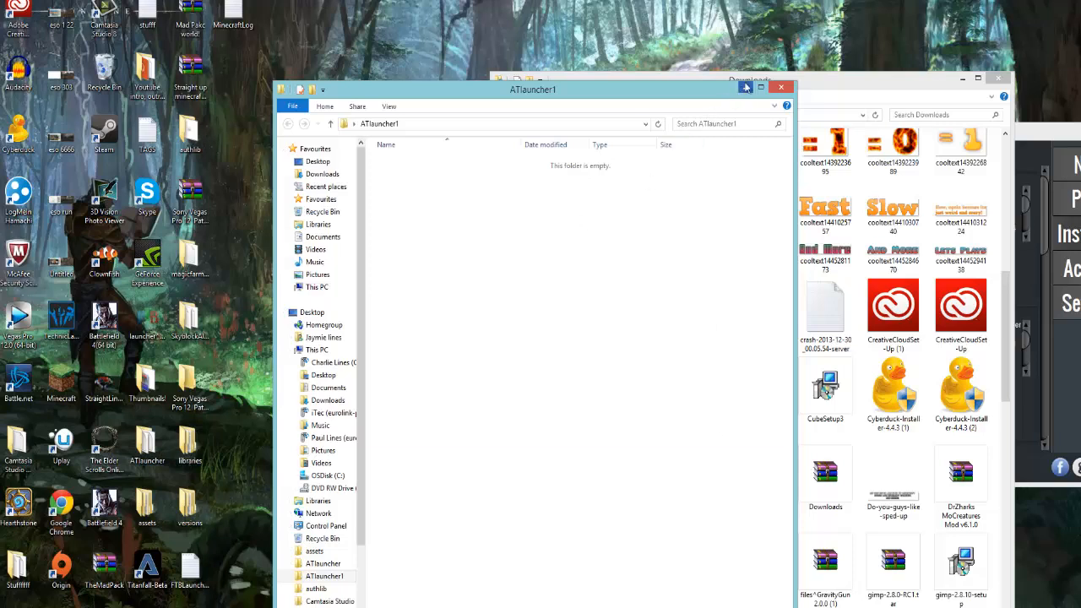
mouse_move(745, 88)
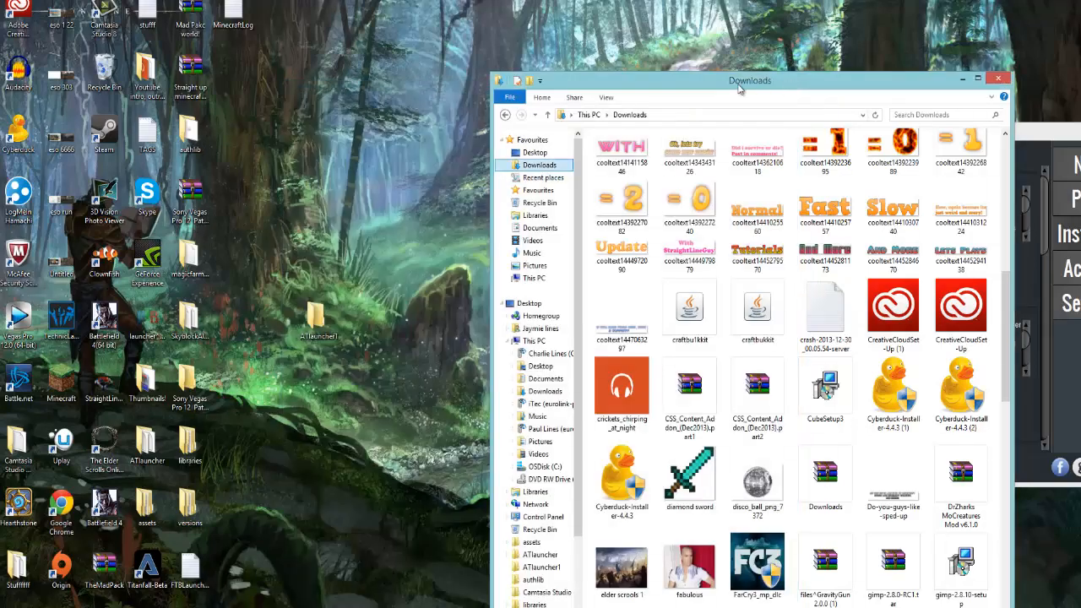
mouse_move(74, 396)
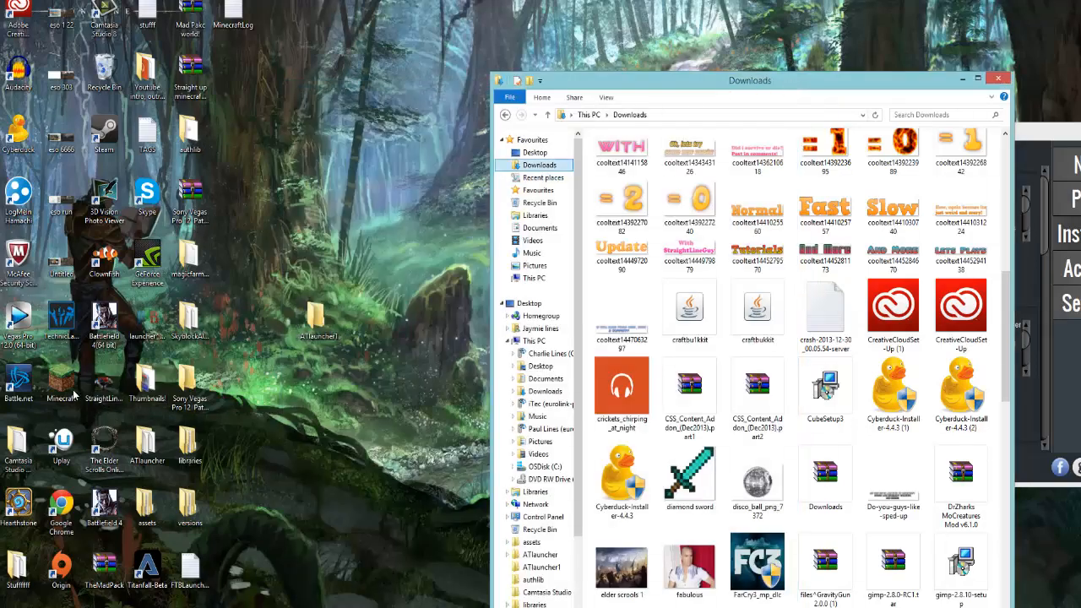
left_click(61, 439)
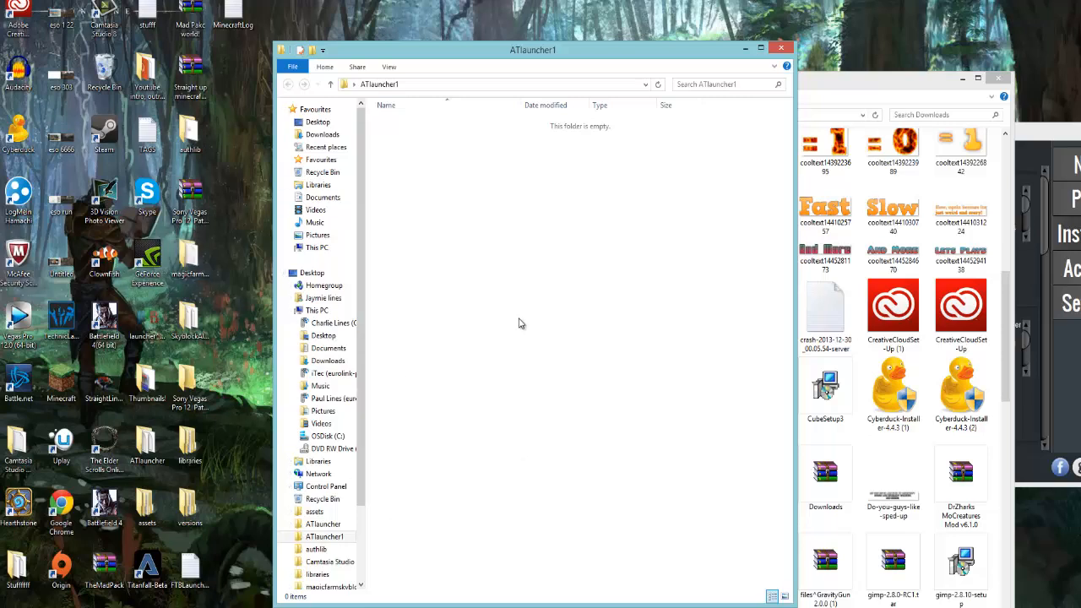
mouse_move(412, 602)
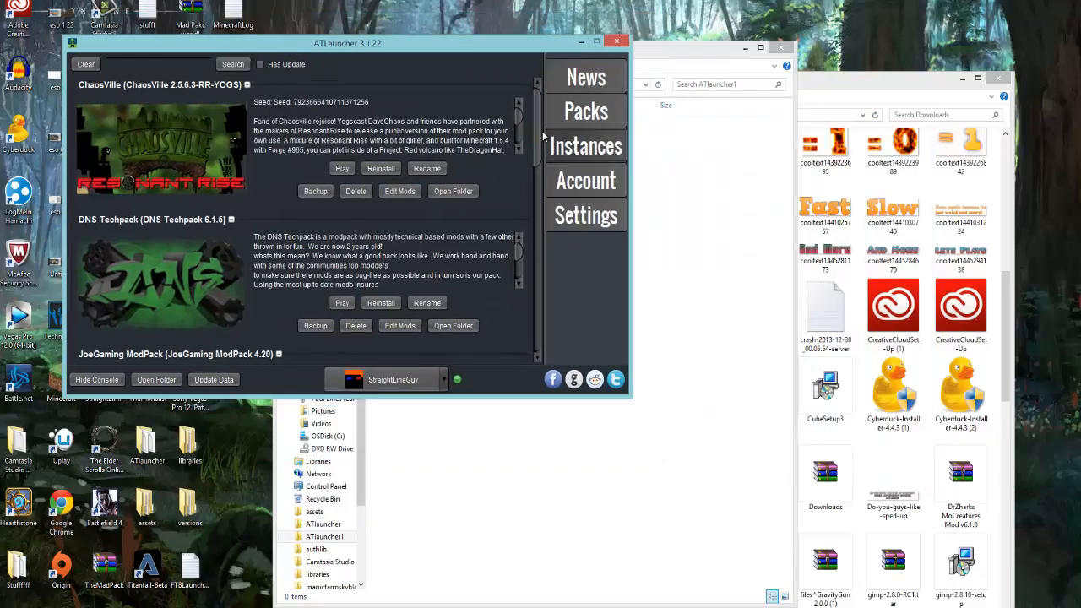
Step: Show the available Packs list and bring the OverLoad pack into view
left_click(584, 112)
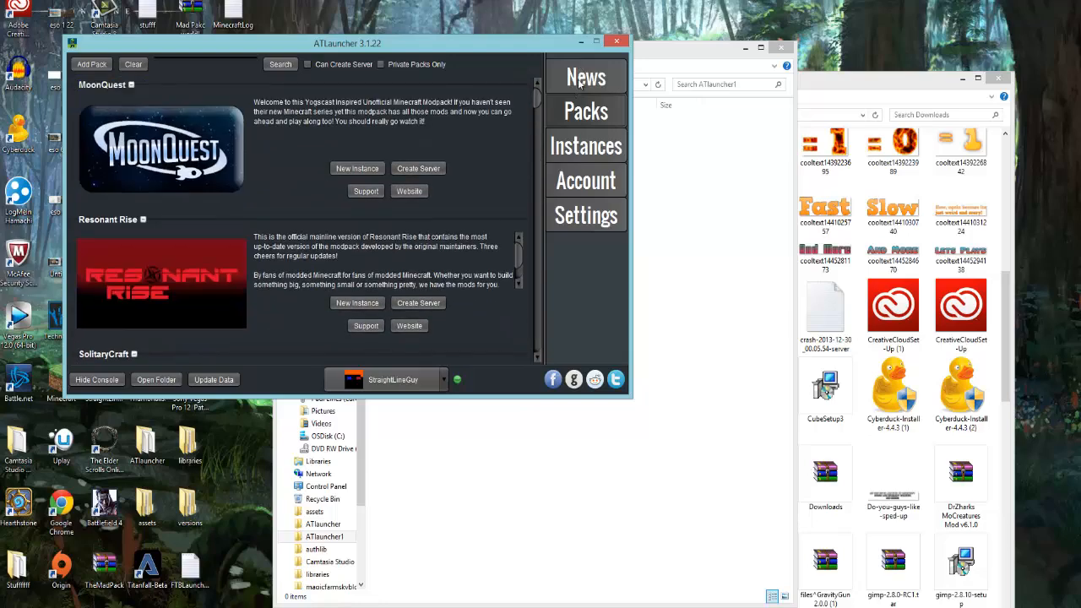
scroll("down", 3)
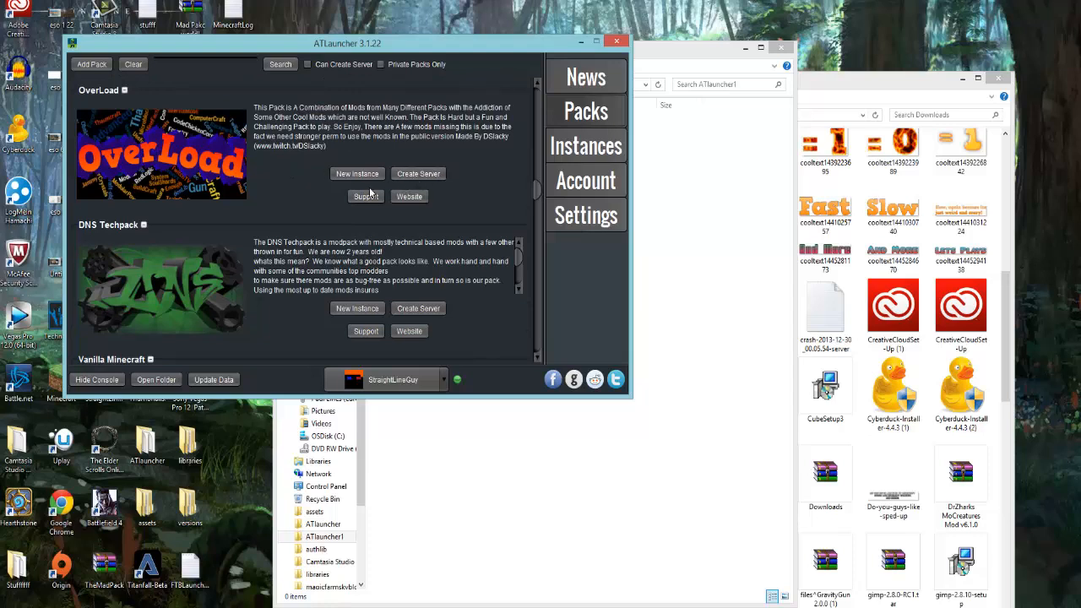
Step: Attempt a new OverLoad instance replacing the existing one; acknowledge the 'OverLoad 1.1.05v not reinstalled' error
left_click(359, 173)
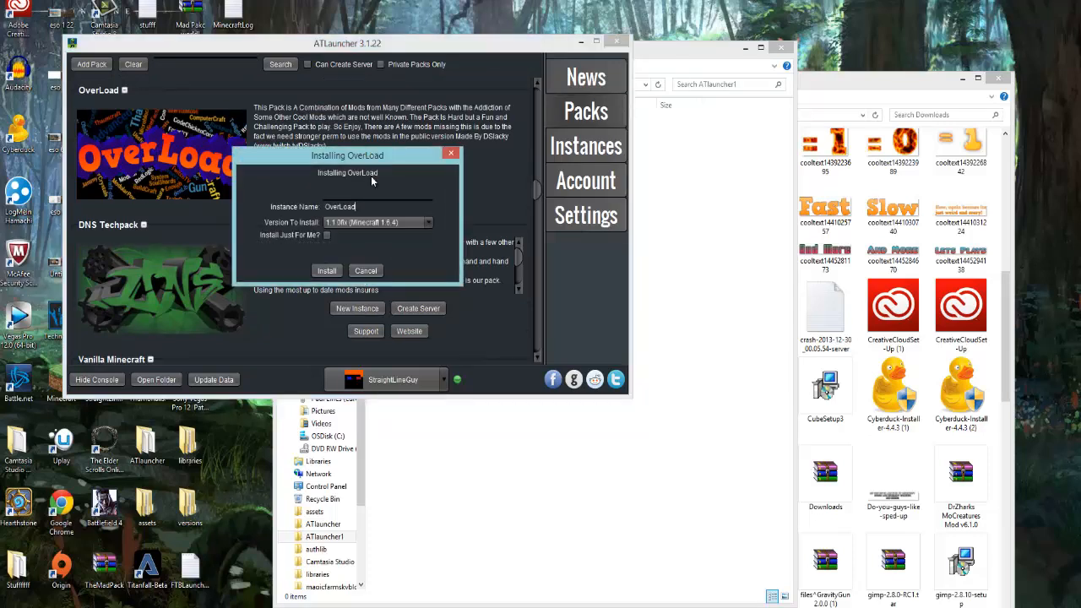
mouse_move(365, 271)
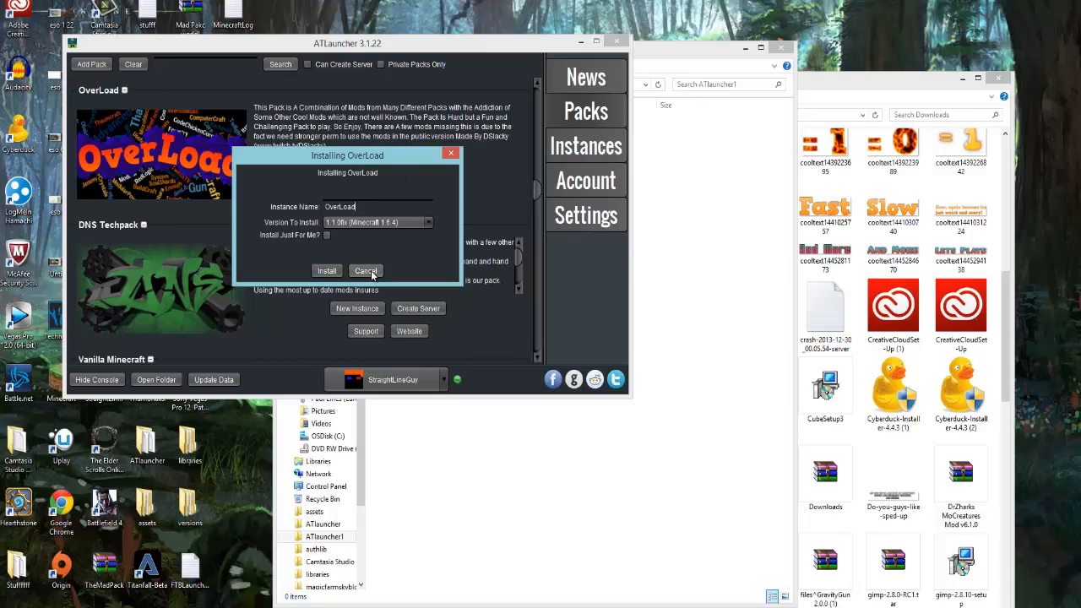
left_click(326, 270)
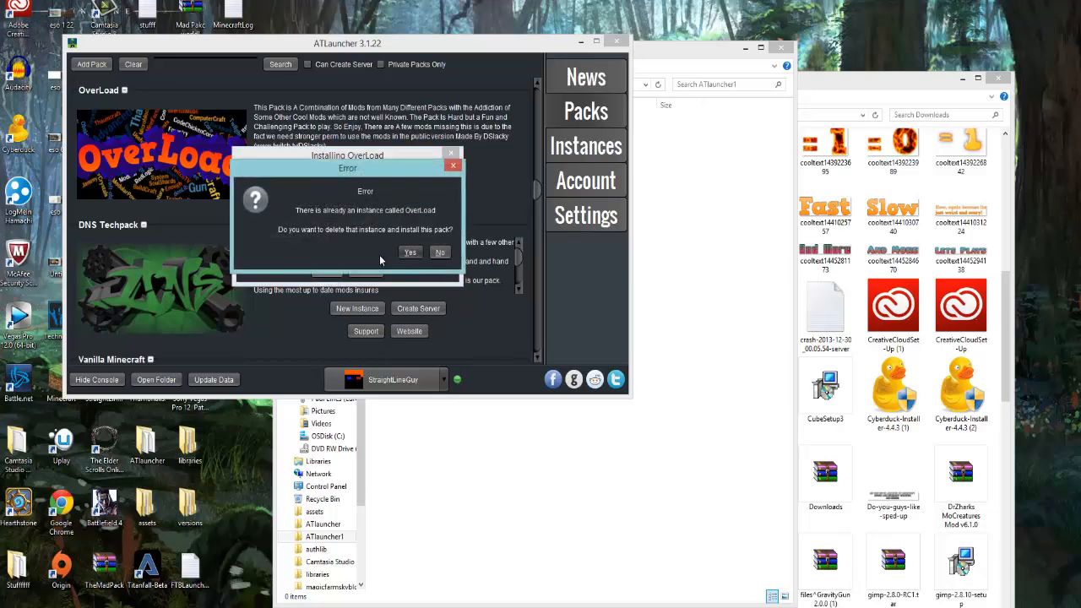
left_click(409, 252)
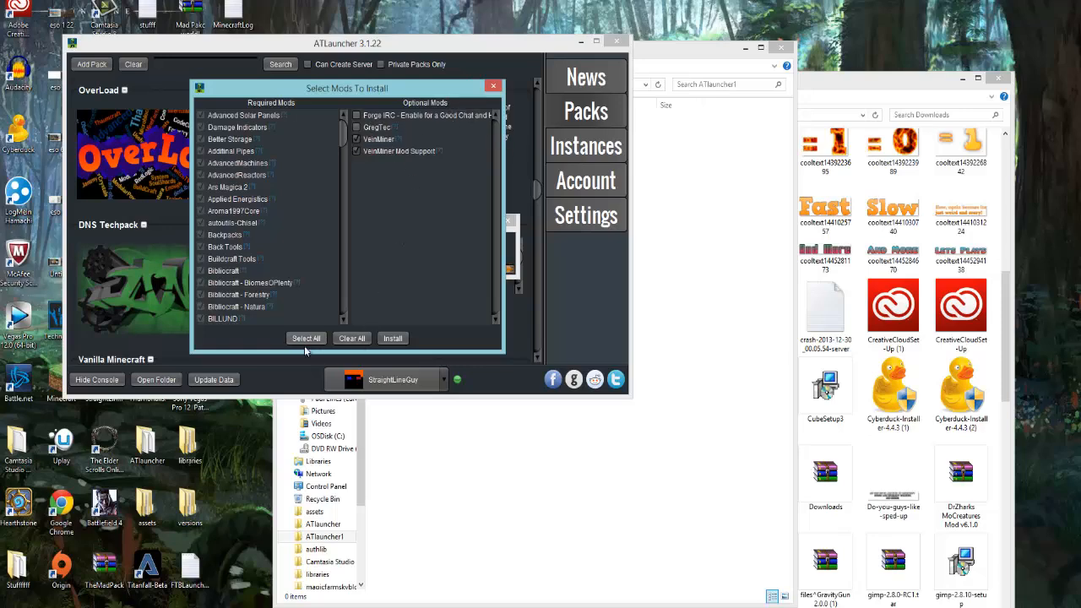
left_click(392, 338)
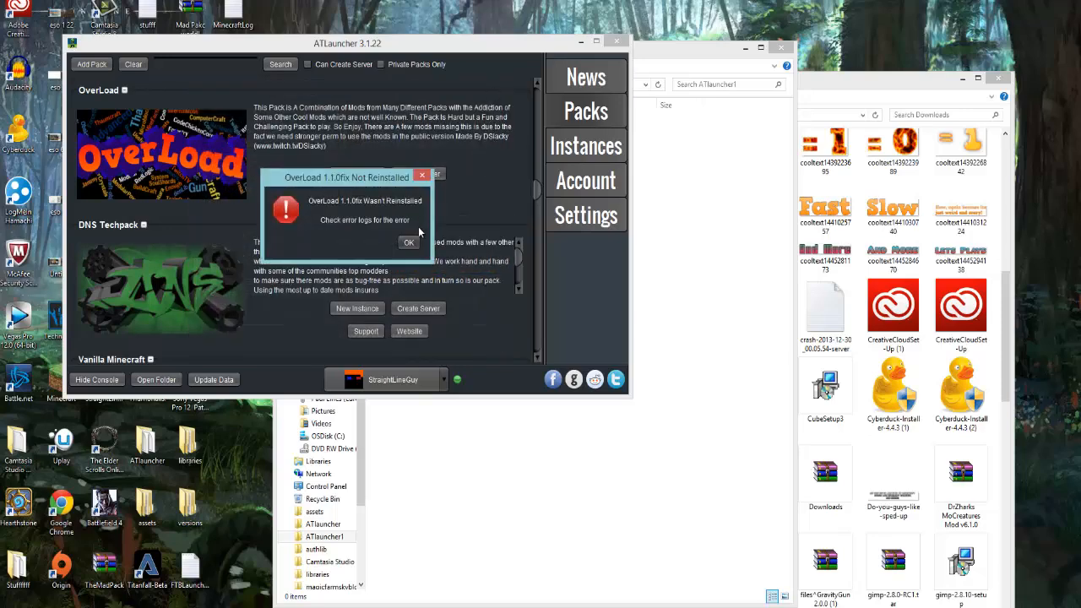
left_click(408, 244)
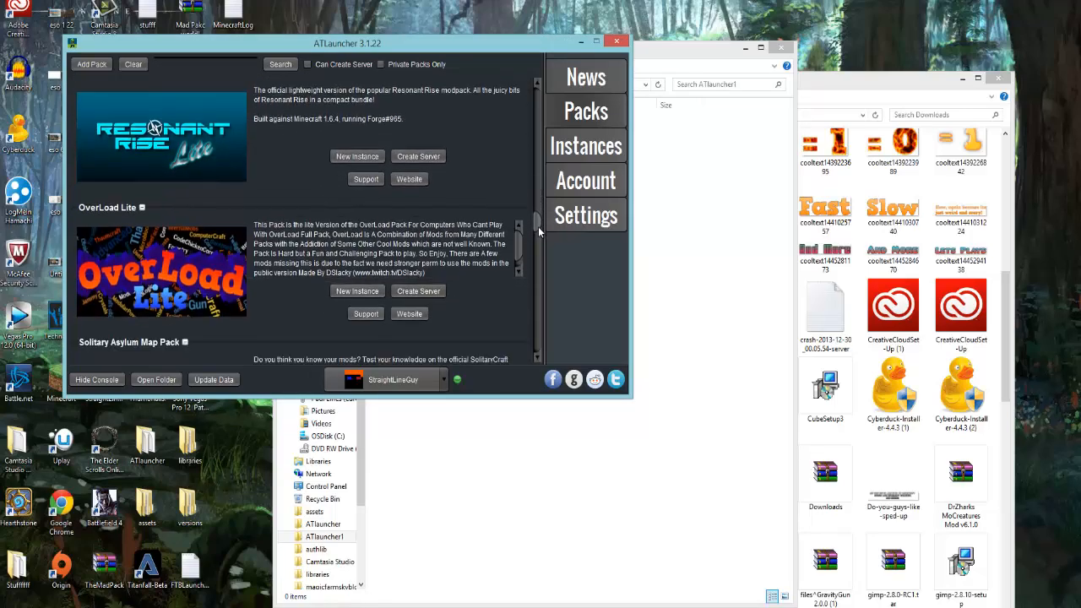
scroll("down", 3)
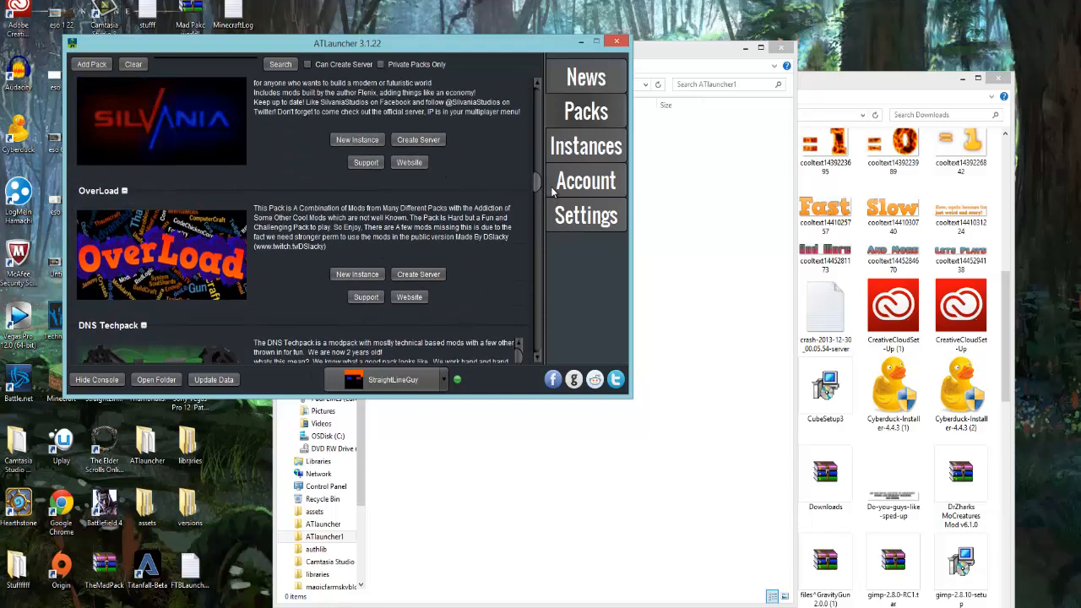
scroll("down", 3)
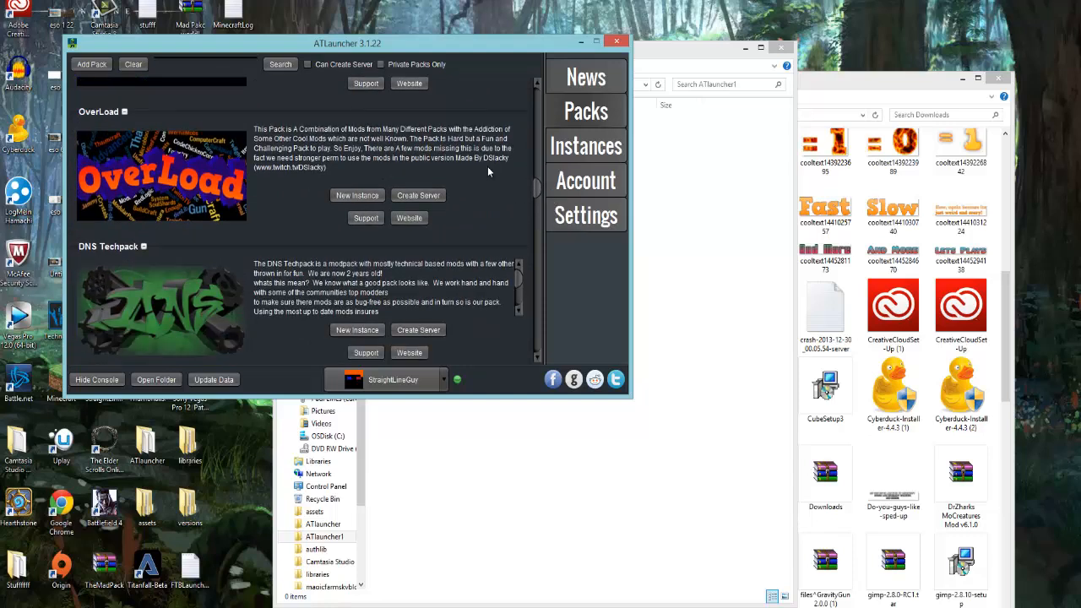